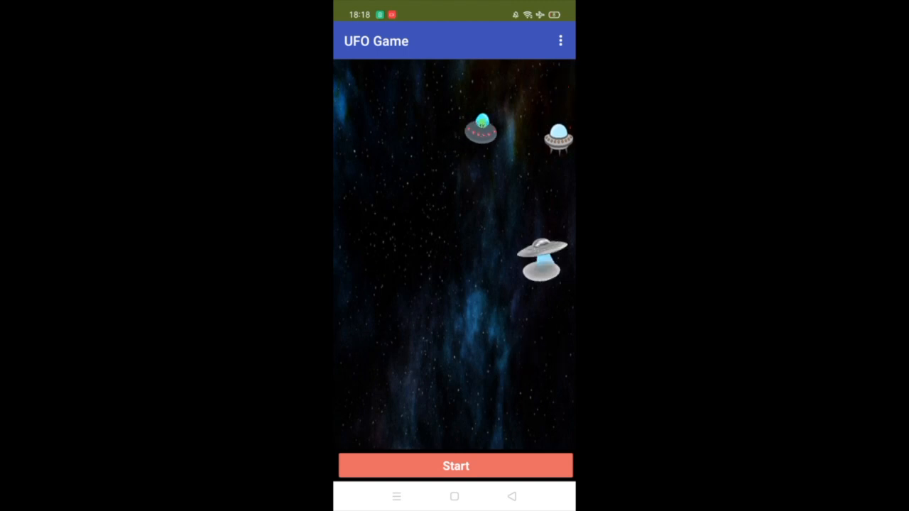
{"action": "left_click", "coordinate": [456, 466]}
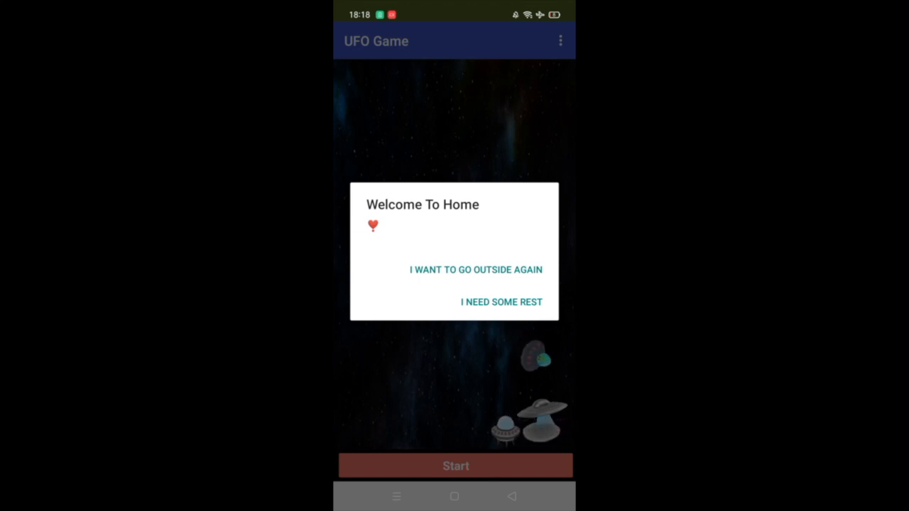
{"action": "left_click", "coordinate": [475, 270]}
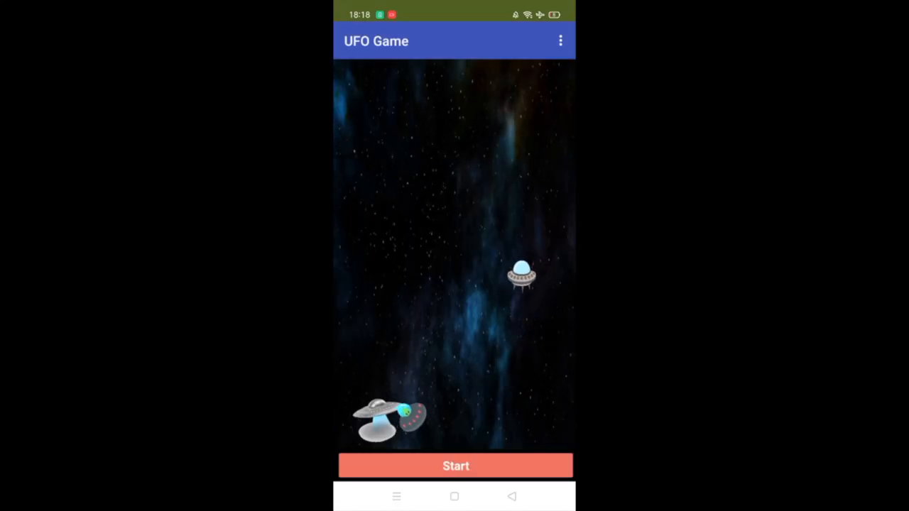